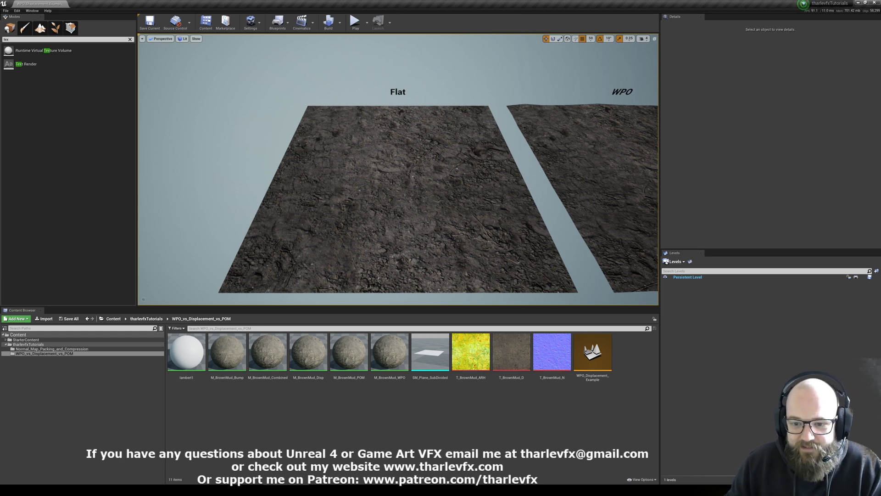
mouse_move(191, 158)
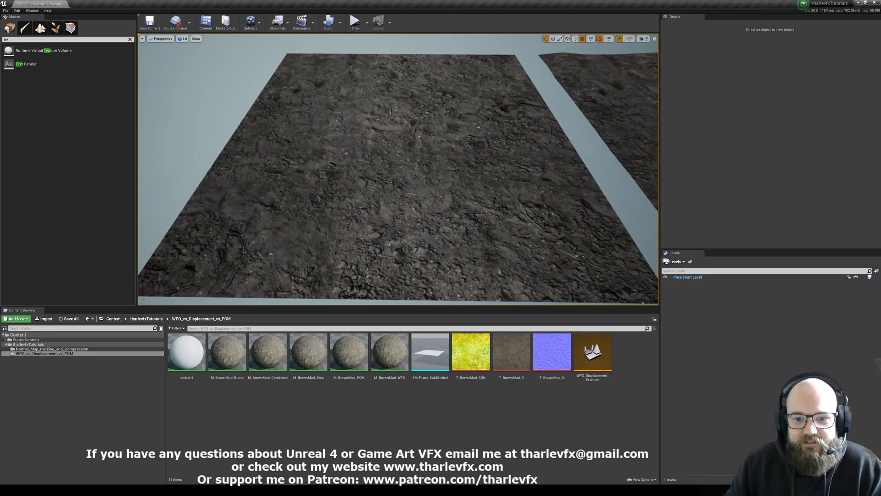
Filter the mud plane's Details for 'bound' to reveal Bounds Scale, then select the Flat plane
left_click(393, 186)
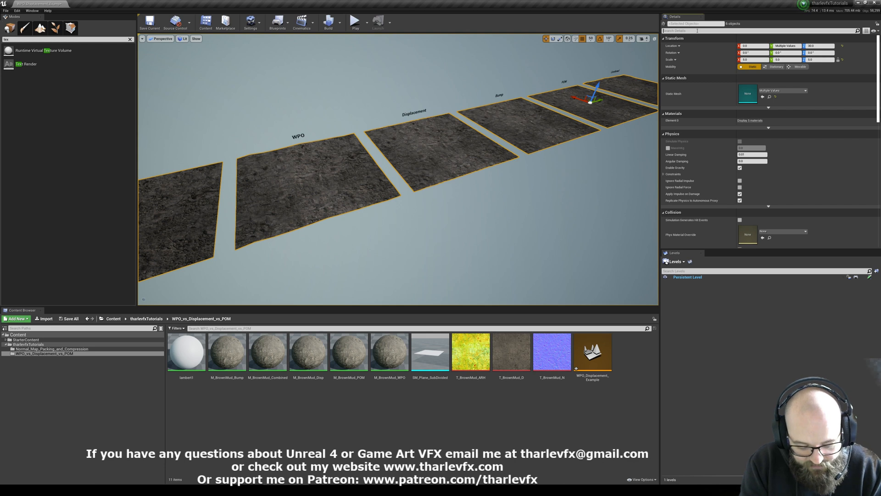
type("bound")
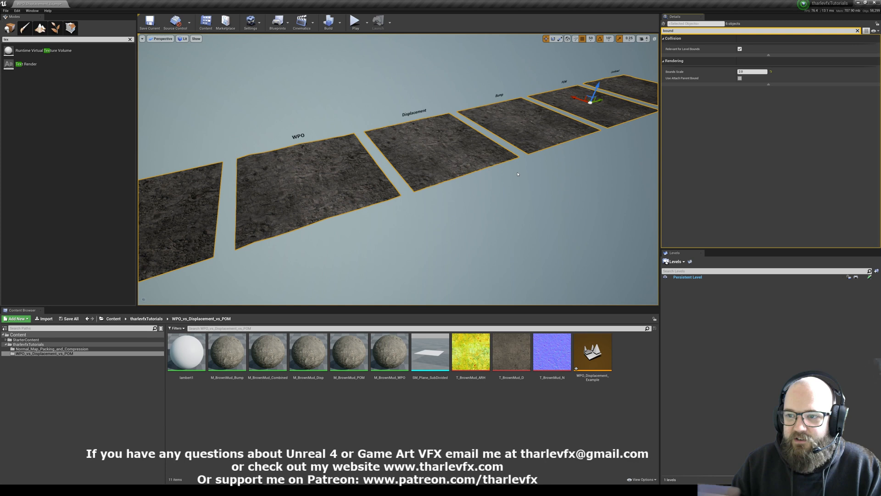
mouse_move(319, 91)
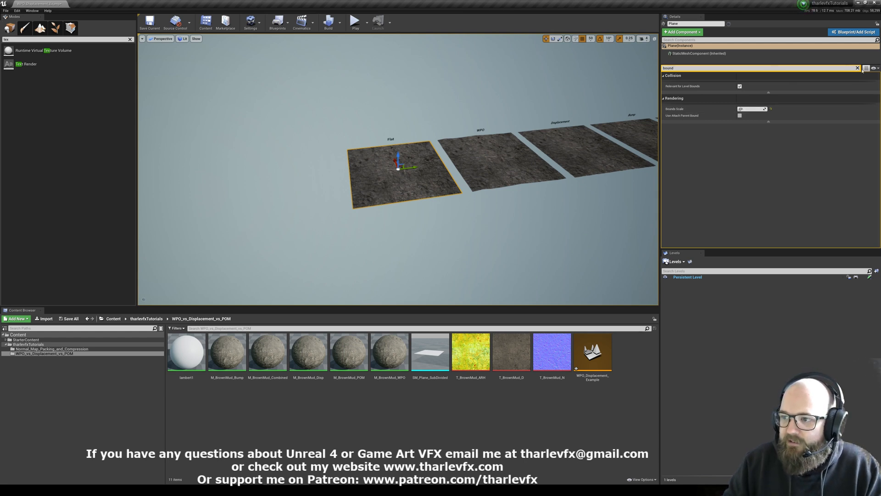
left_click(857, 68)
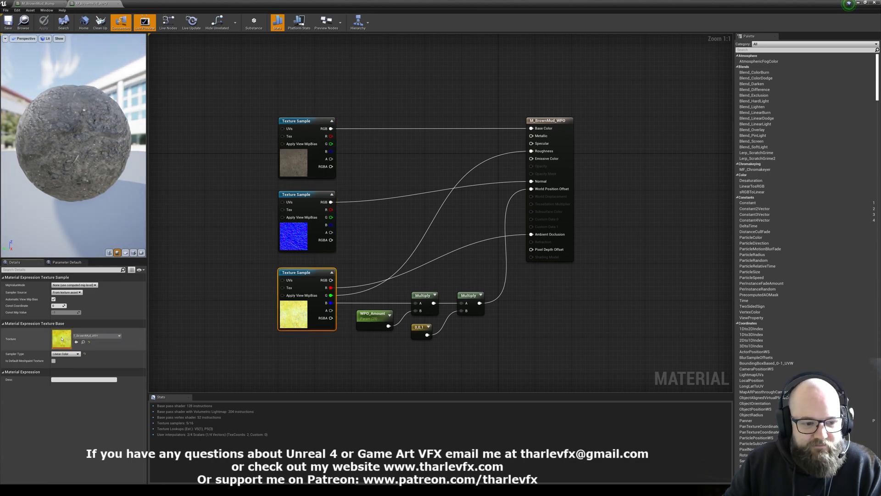
Inspect T_BrownMud_ARH's green height channel, then examine the WPO_Amount parameter's default and range
double_click(293, 311)
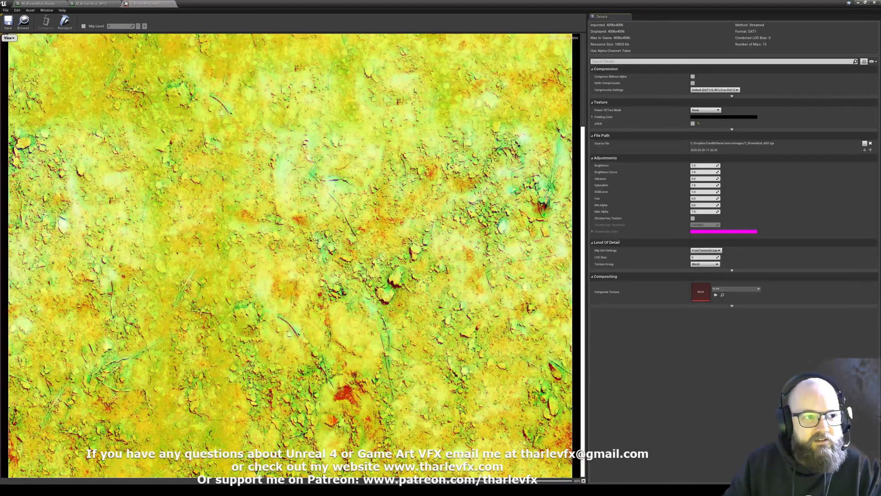
left_click(8, 38)
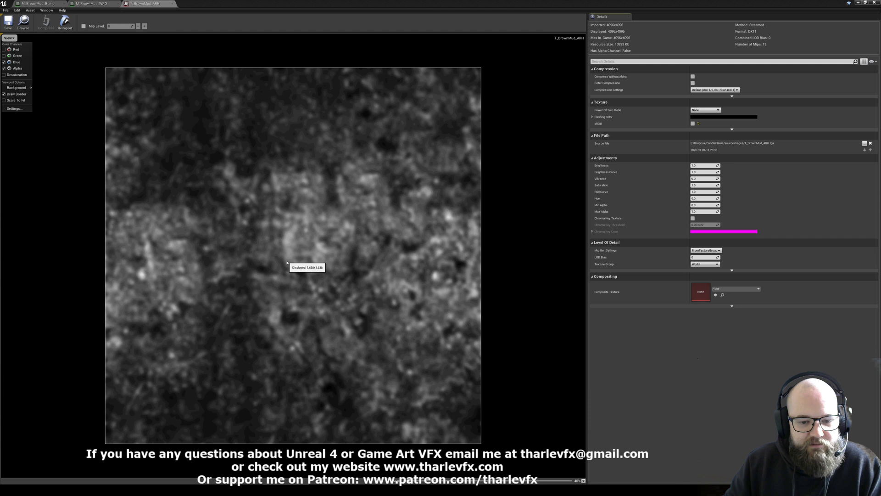
left_click(87, 3)
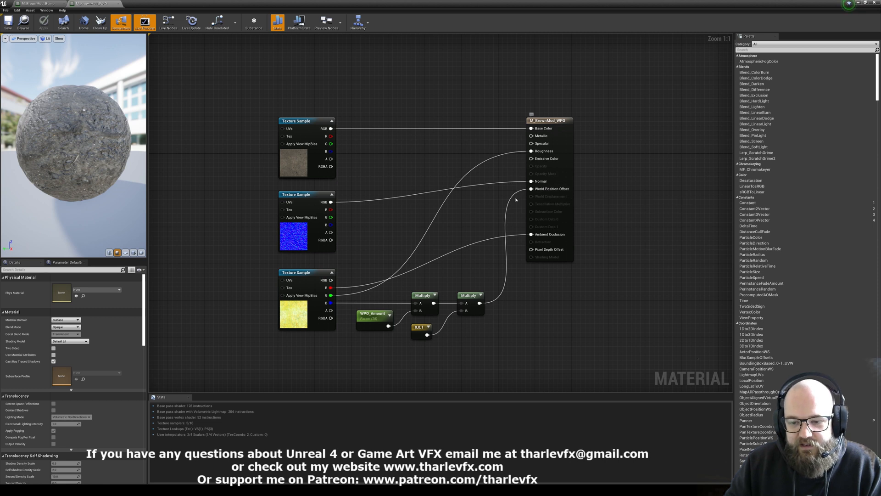
left_click(373, 313)
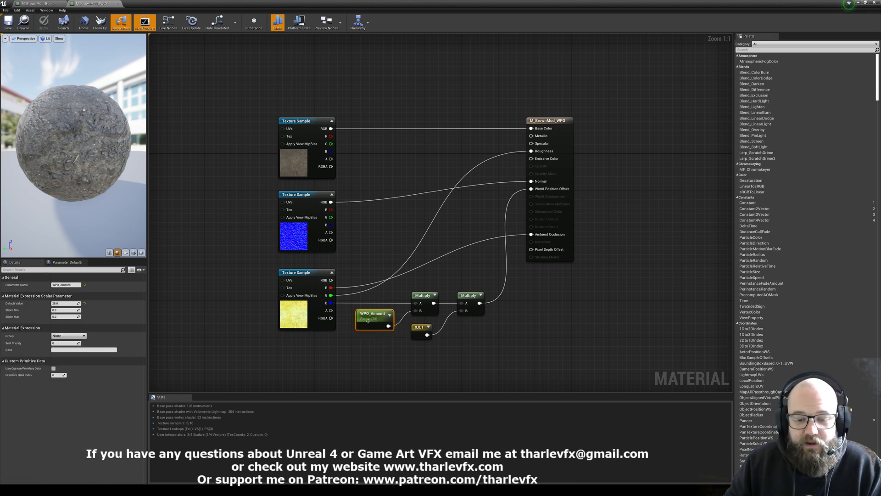
mouse_move(373, 326)
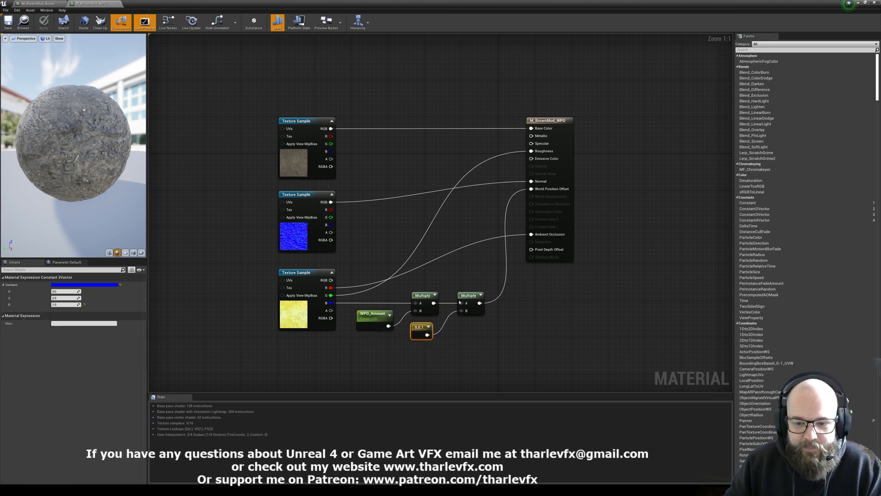
mouse_move(421, 328)
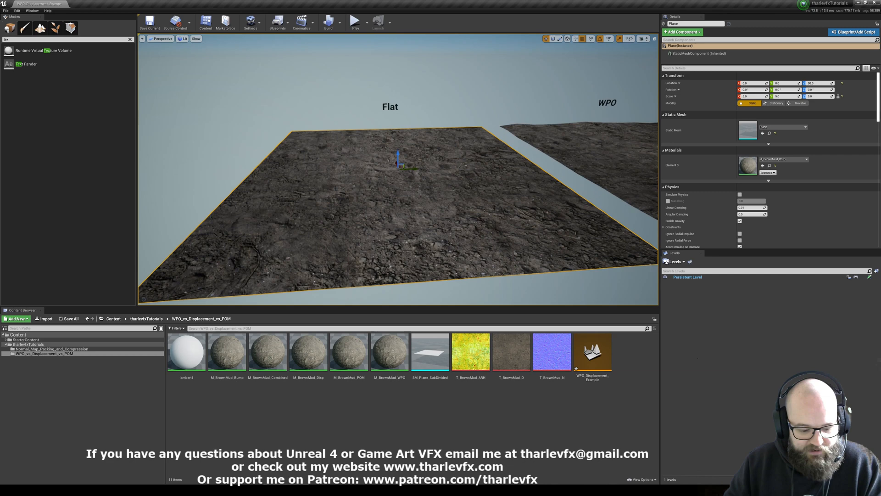
Select the WPO mud plane in the level viewport to check its Details
left_click(183, 38)
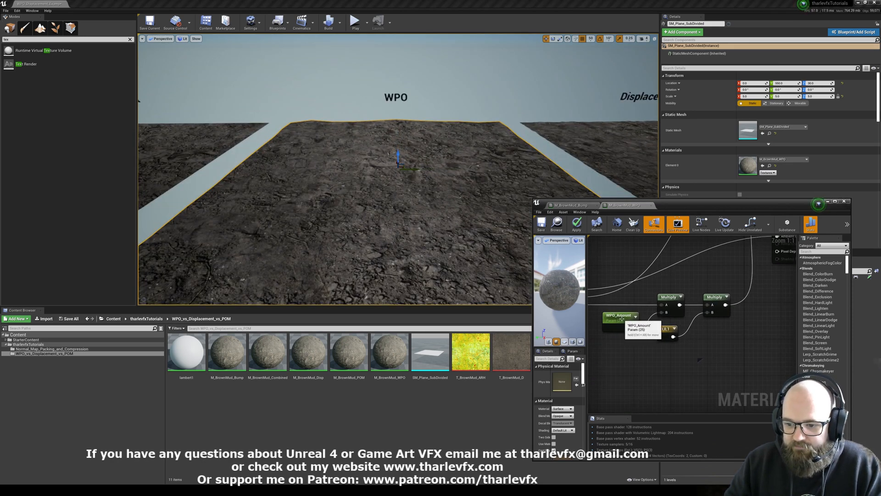
Raise the WPO_Amount node's Default Value so the WPO plane forms higher mounds
left_click(618, 315)
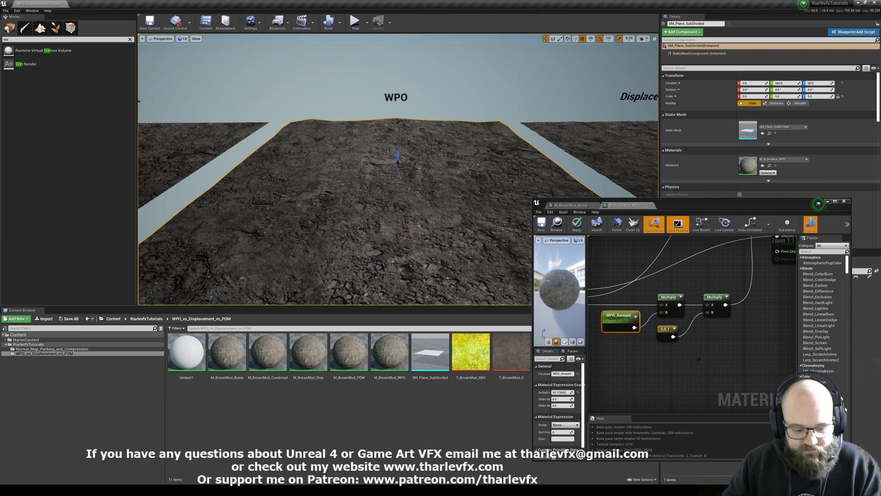
left_click(182, 39)
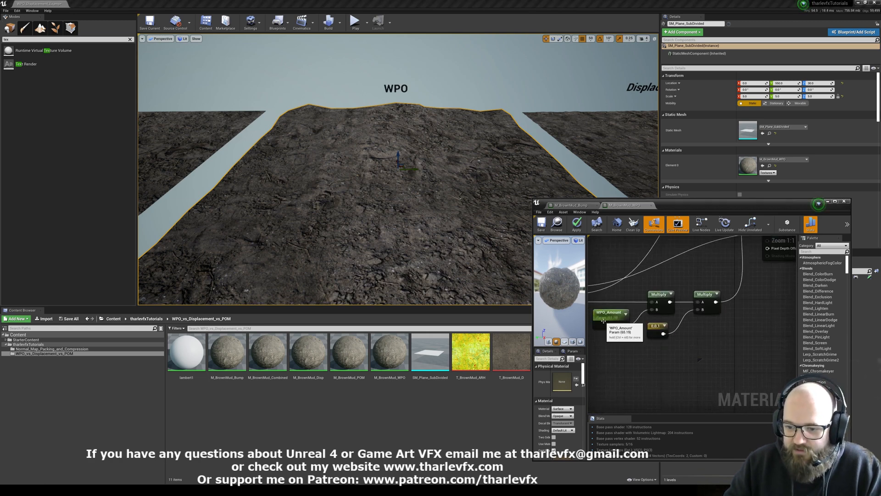
left_click(608, 313)
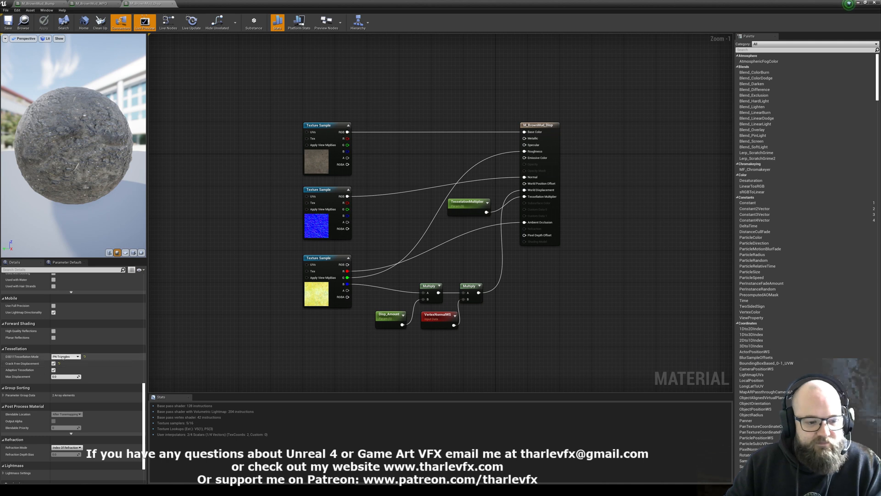
Set the displacement material's D3D11 Tessellation Mode to Flat Tessellation
left_click(78, 355)
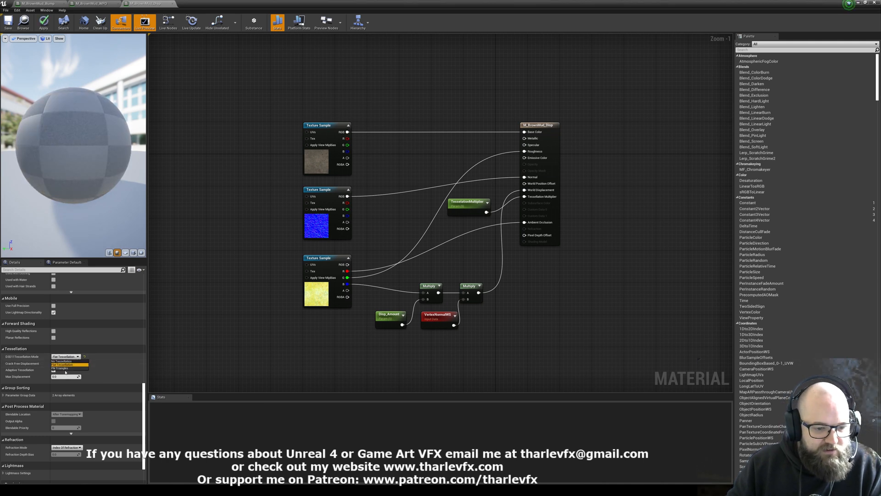
left_click(64, 364)
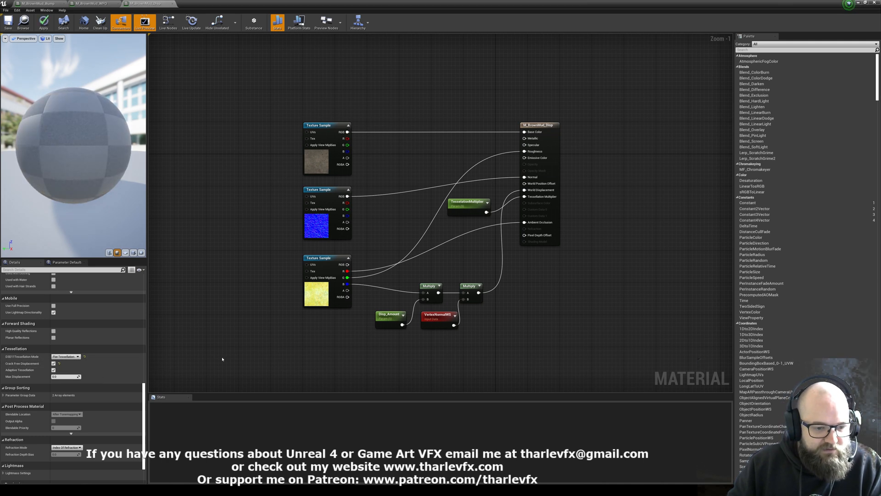
left_click(44, 22)
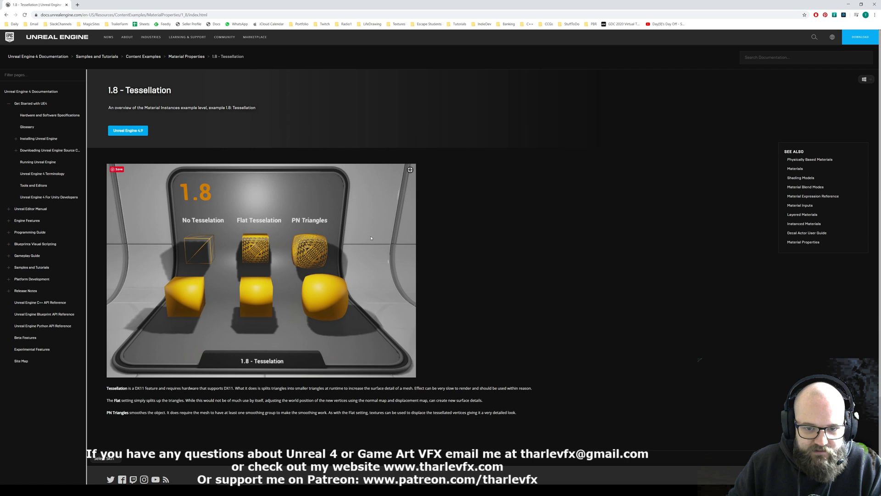
mouse_move(242, 238)
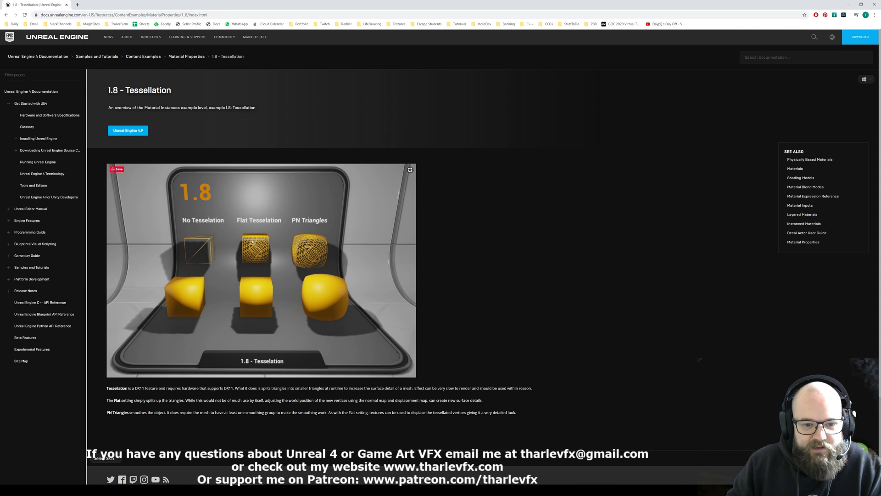
mouse_move(265, 265)
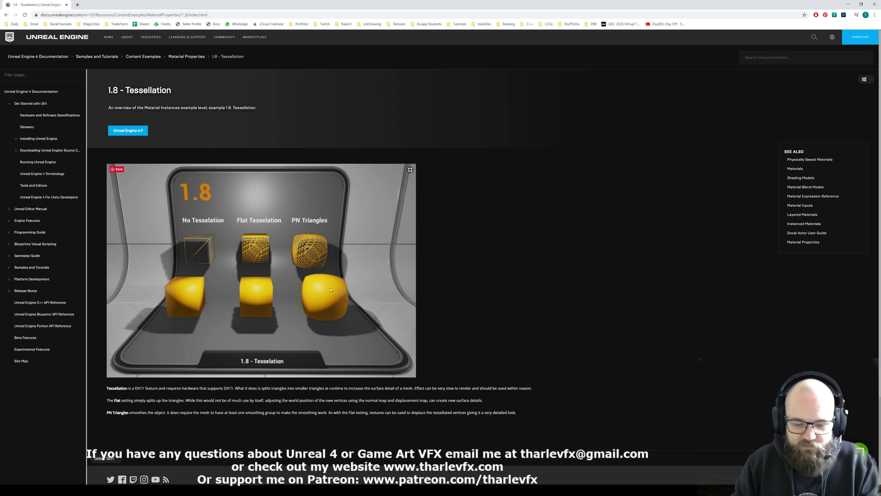
mouse_move(298, 227)
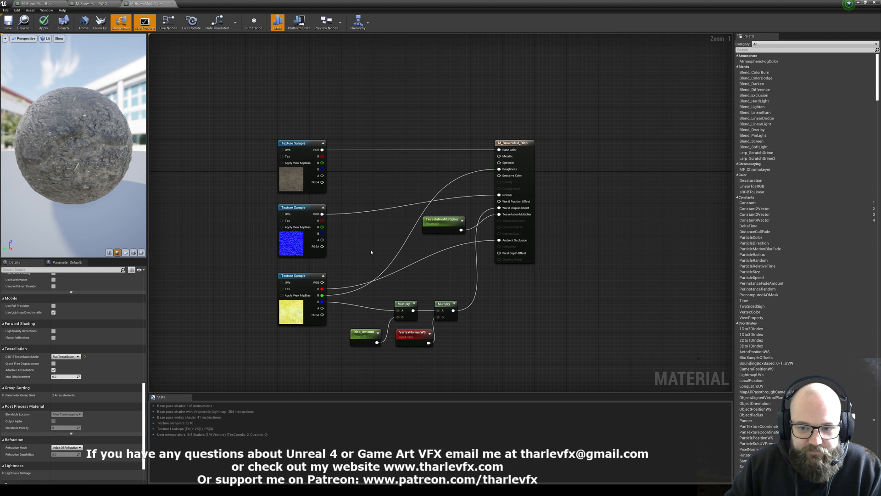
mouse_move(441, 228)
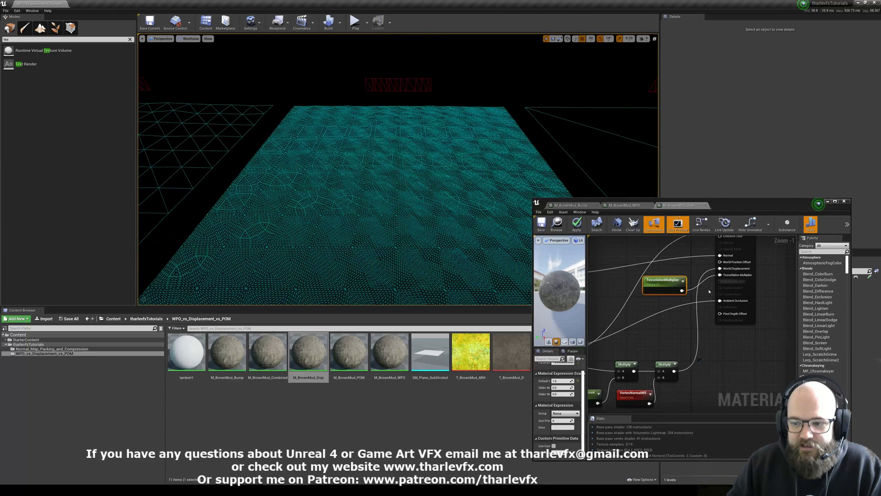
mouse_move(666, 283)
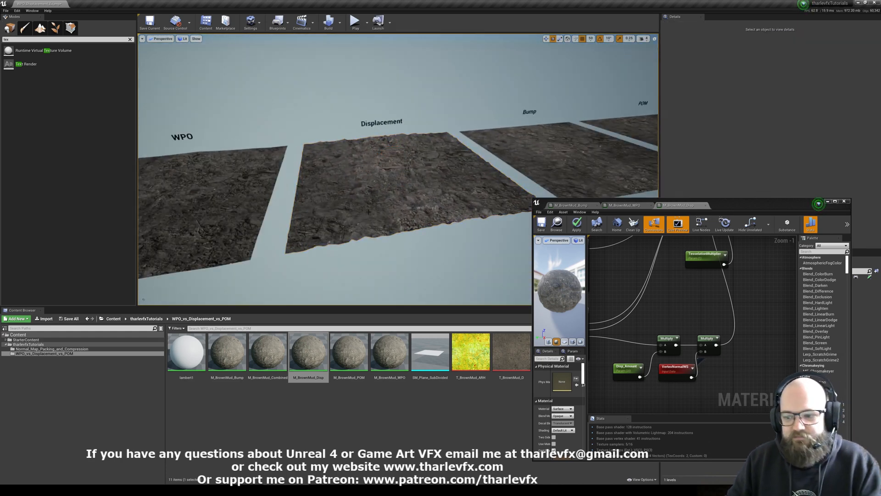
Fly close to the Displacement plane to compare it against the WPO and Bump planes
left_click(382, 163)
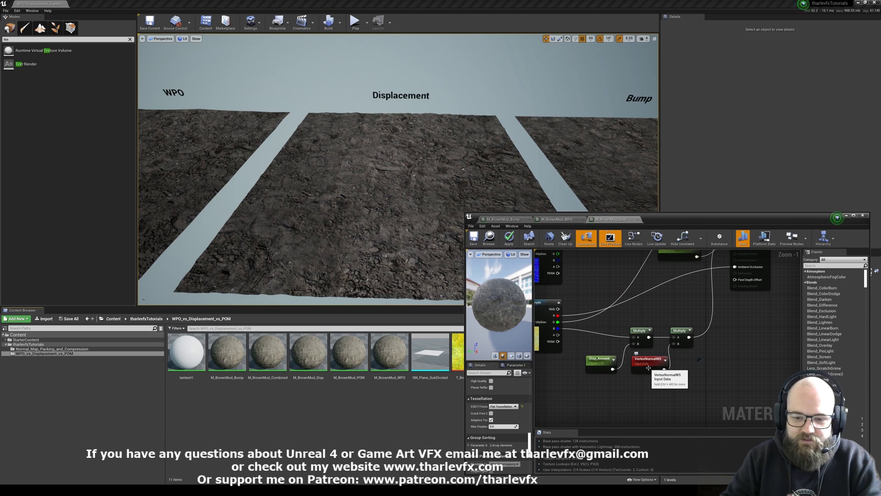
Swap the Displacement plane's mesh to SM_Rock and apply PN Triangles tessellation
left_click(399, 163)
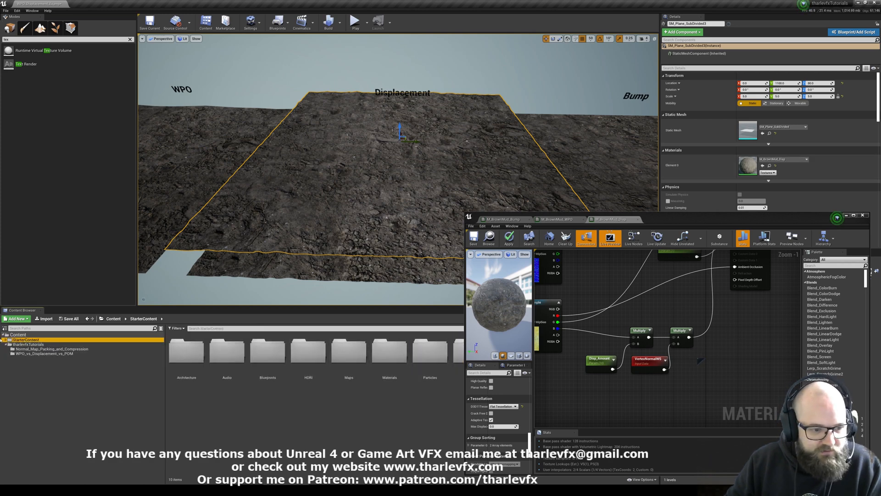
left_click(23, 376)
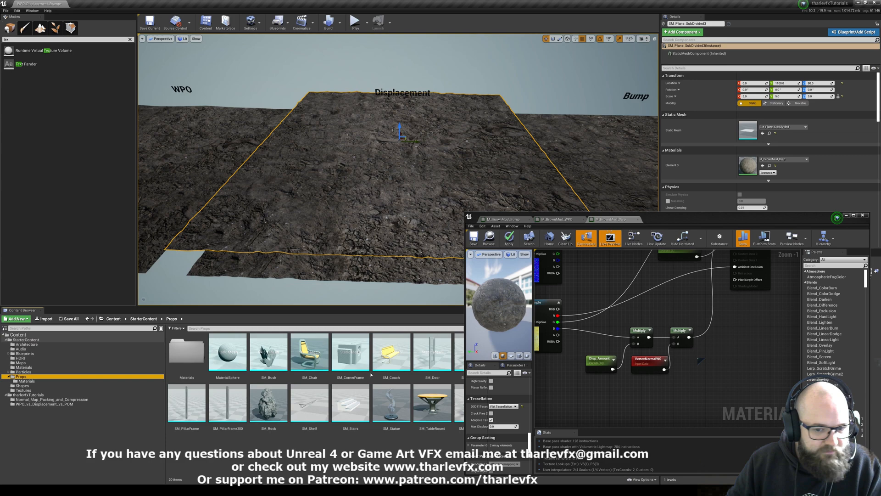
left_click(268, 405)
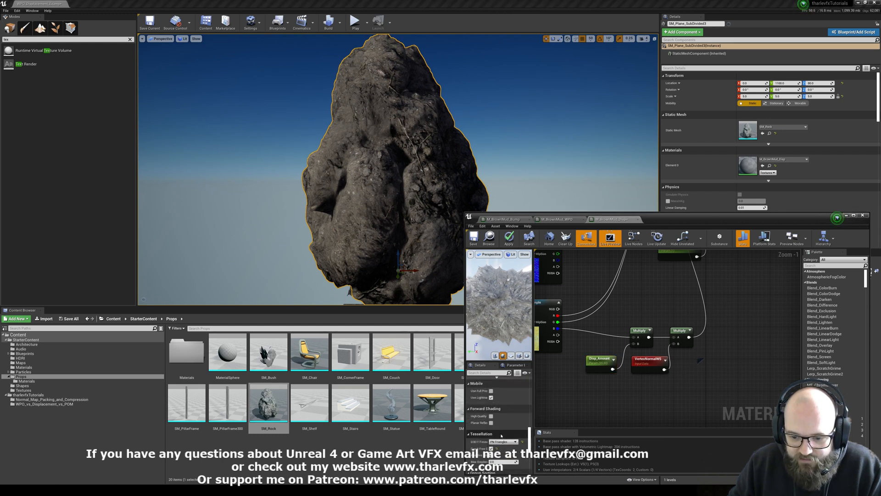
left_click(509, 237)
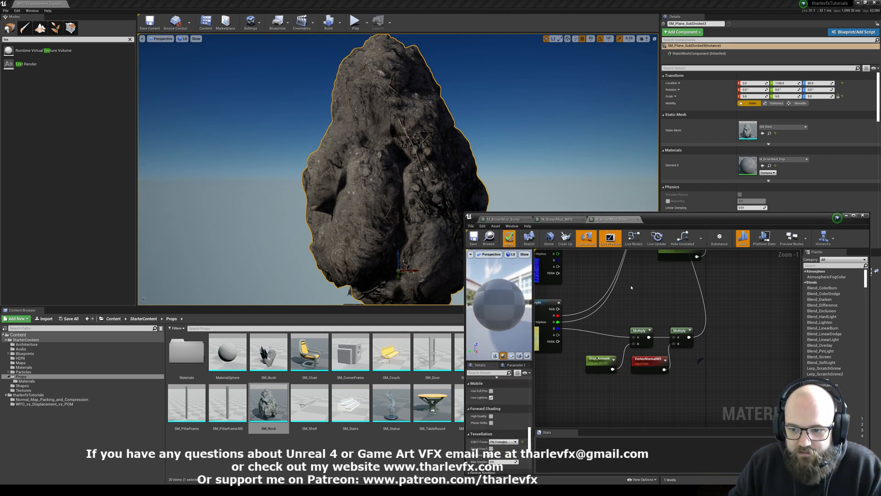
left_click(508, 238)
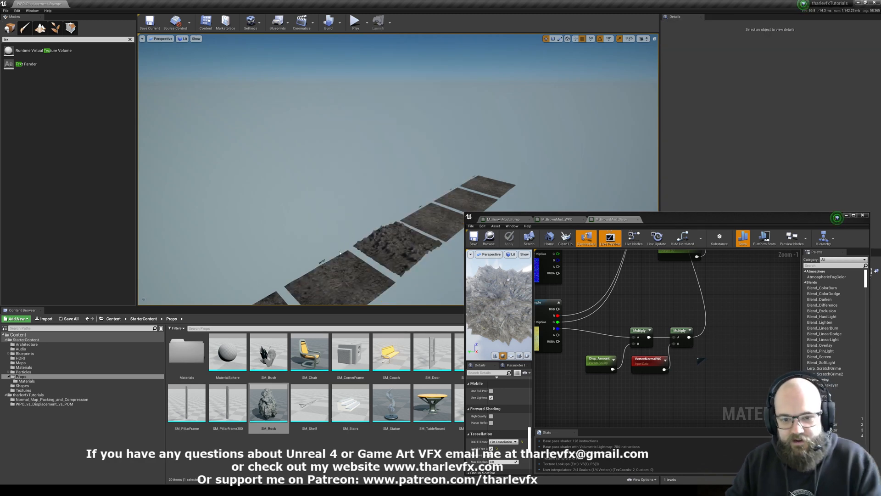
Open the M_BrownMud_Bump graph and select the Bump mud plane up close
left_click(394, 169)
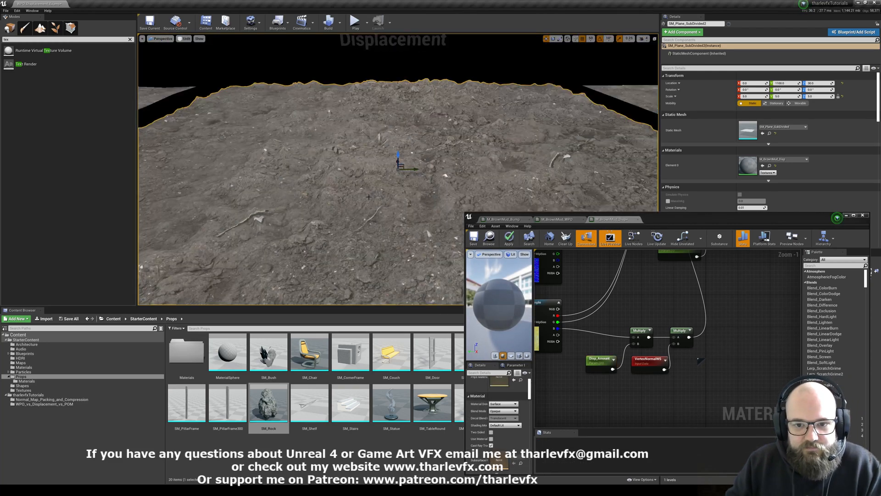
left_click(508, 237)
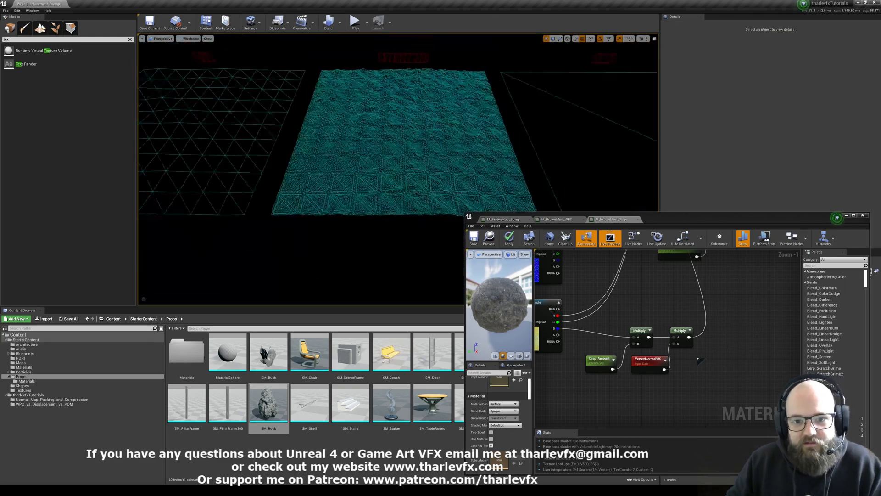
left_click(189, 38)
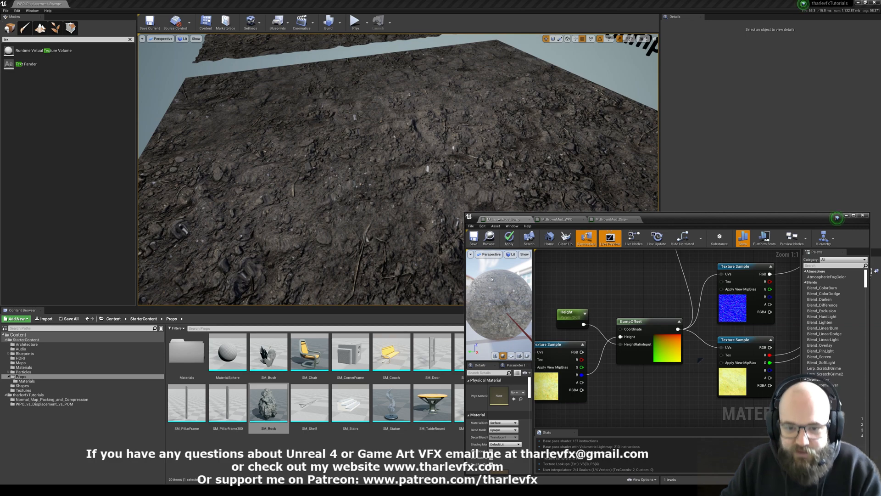
left_click(399, 163)
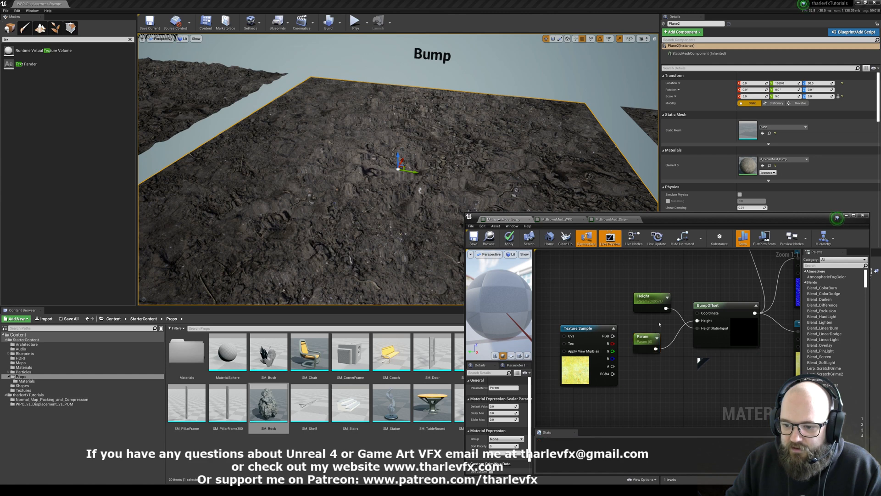
left_click(509, 239)
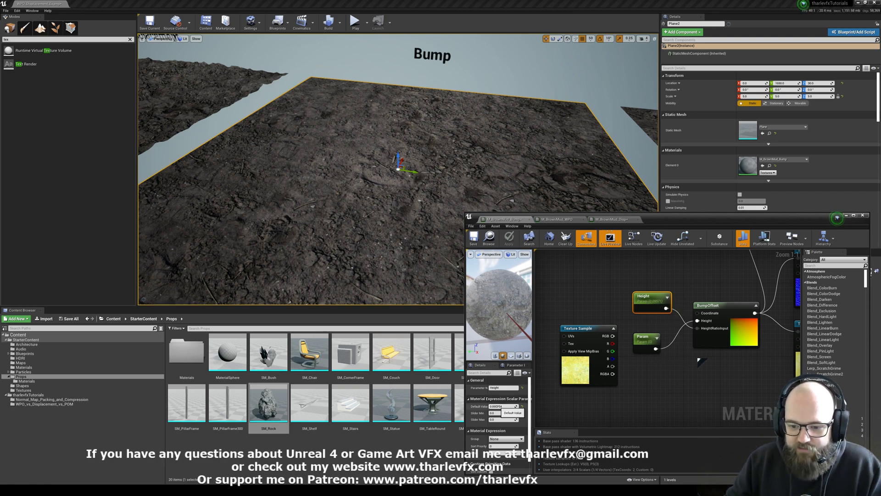
left_click(509, 238)
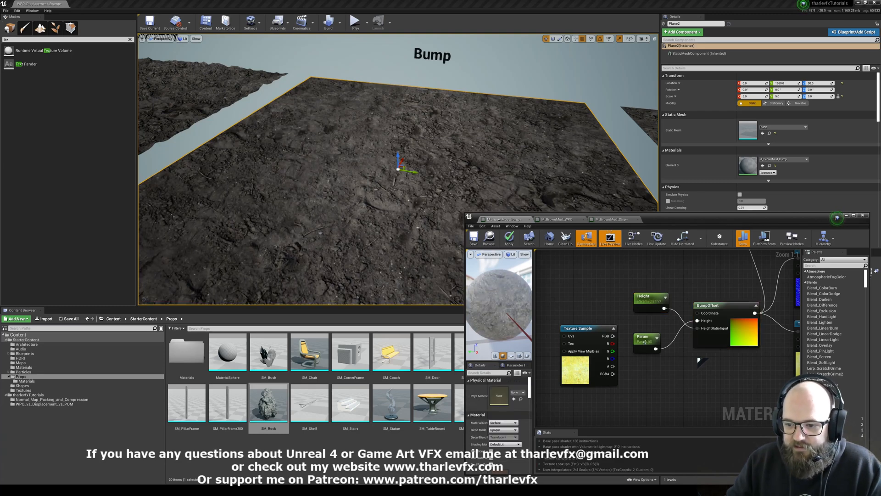
left_click(645, 337)
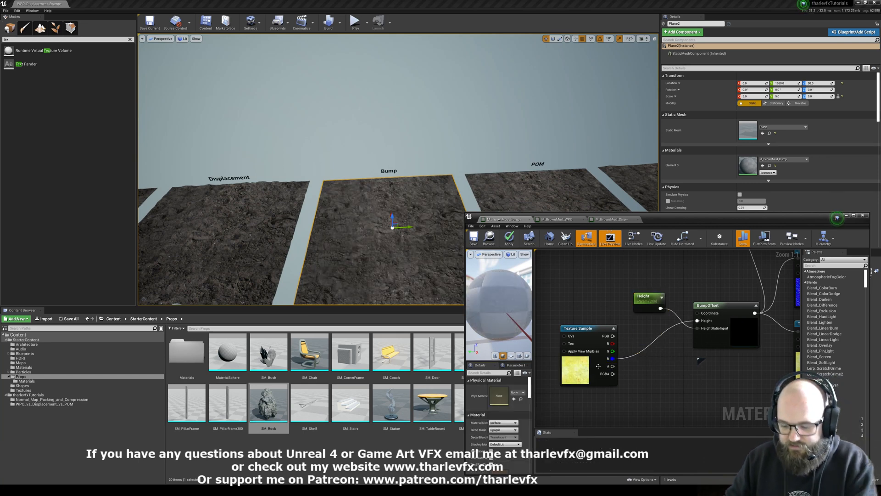
Fly from the Bump plane to the POM mud plane and select it
left_click(508, 238)
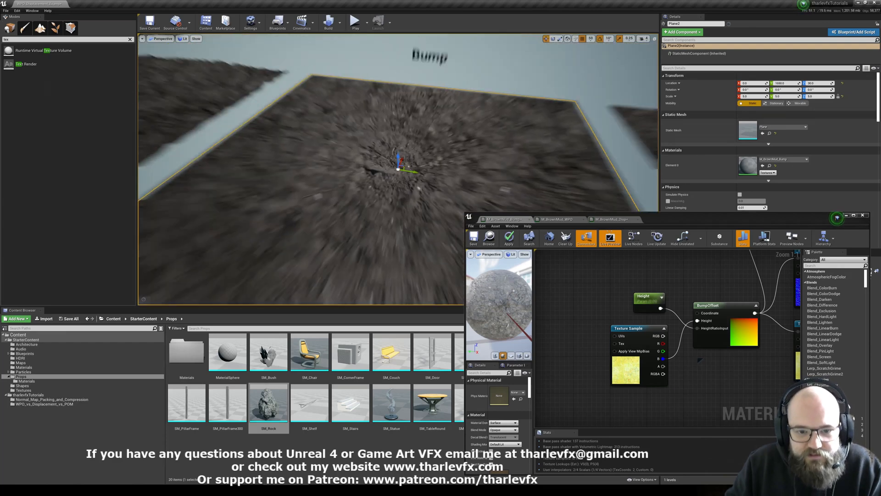
left_click(649, 296)
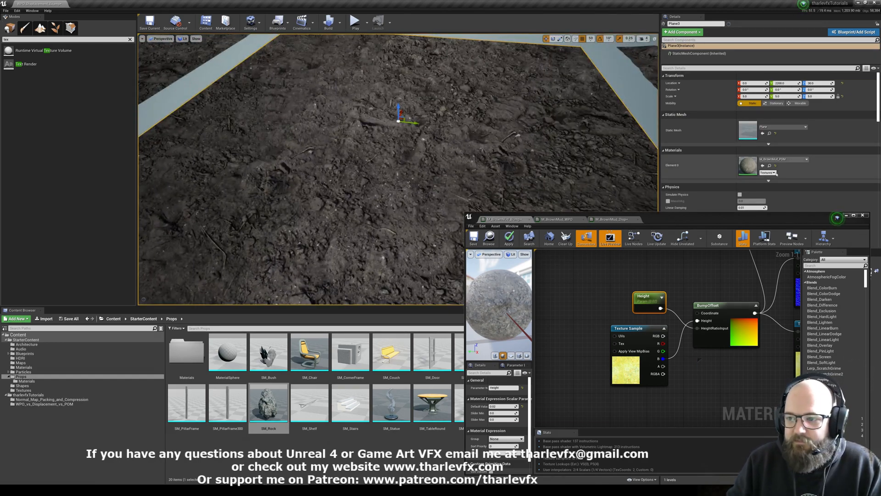
Open M_BrownMud_POM from the Materials slot and scroll to its ParallaxOcclusionMapping node
left_click(610, 219)
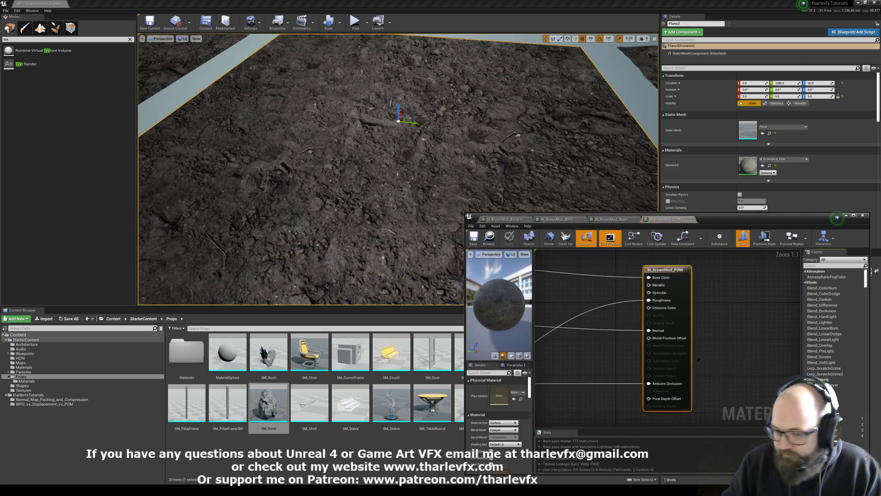
scroll("down", 3)
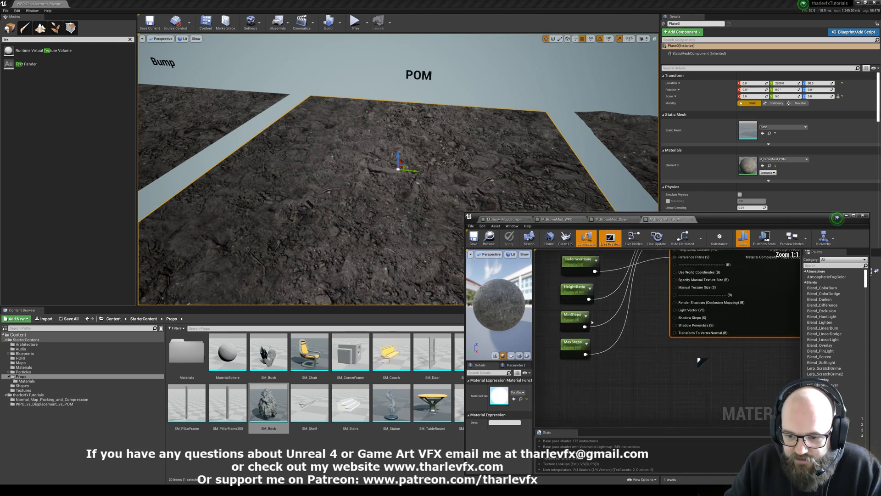
left_click(572, 318)
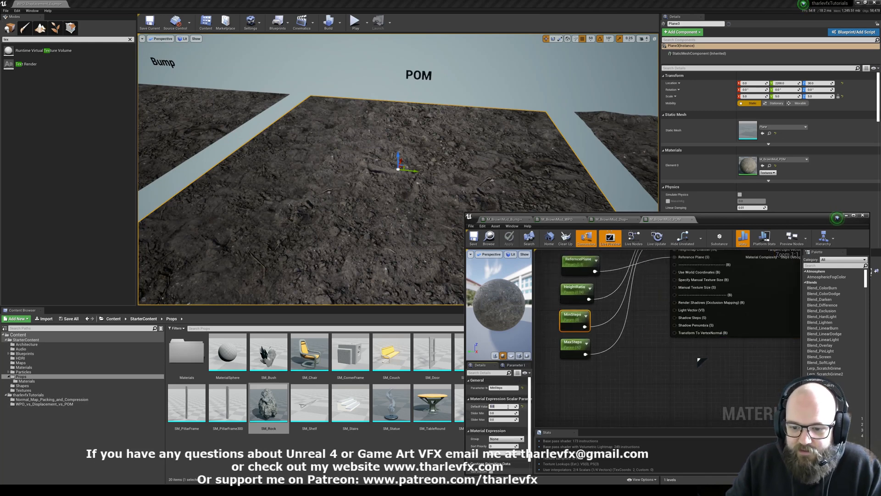
left_click(573, 341)
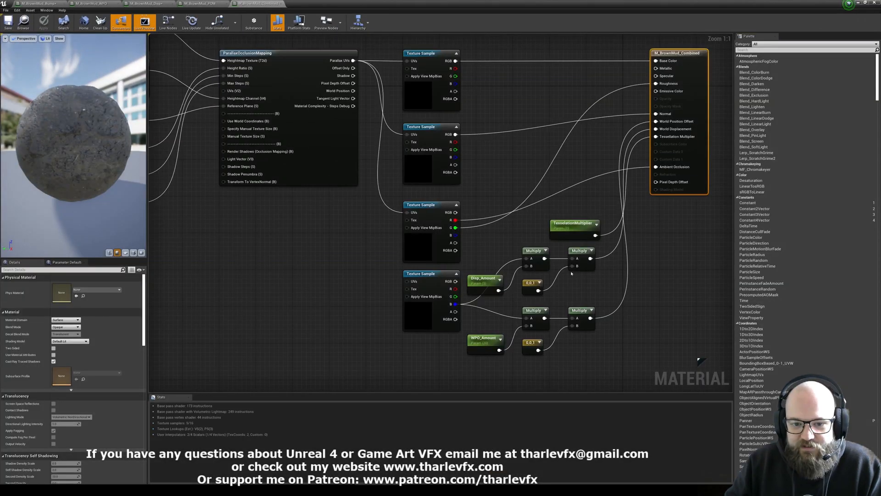
Select the Disp_Amount parameter node in M_BrownMud_Combined to inspect its value
left_click(485, 280)
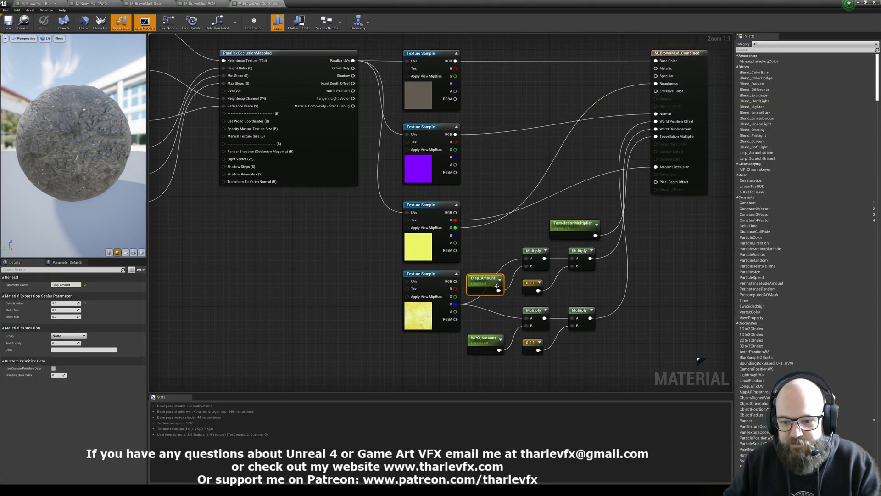
left_click(485, 343)
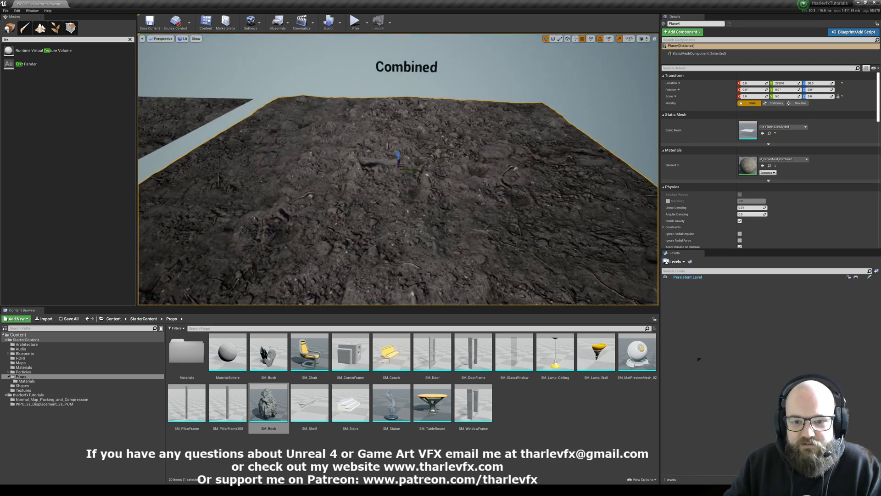
Switch the viewport View Mode to Wireframe to see the Combined plane's dense tessellation
left_click(183, 38)
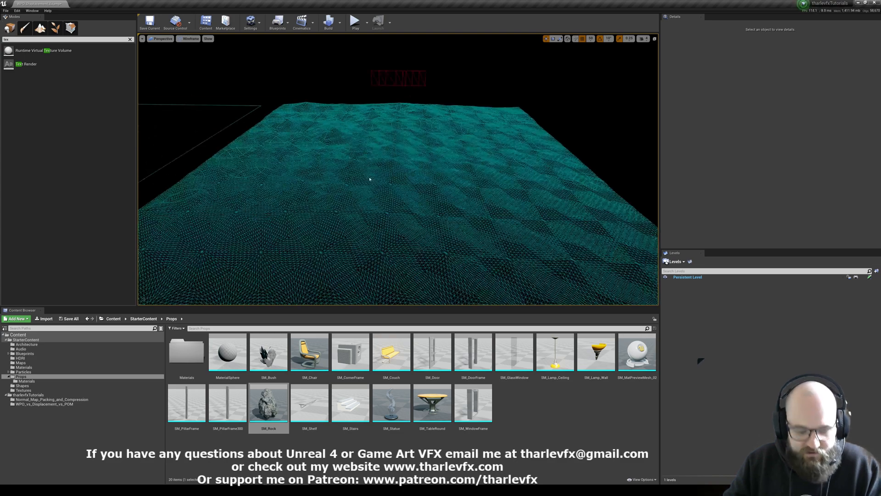
left_click(188, 38)
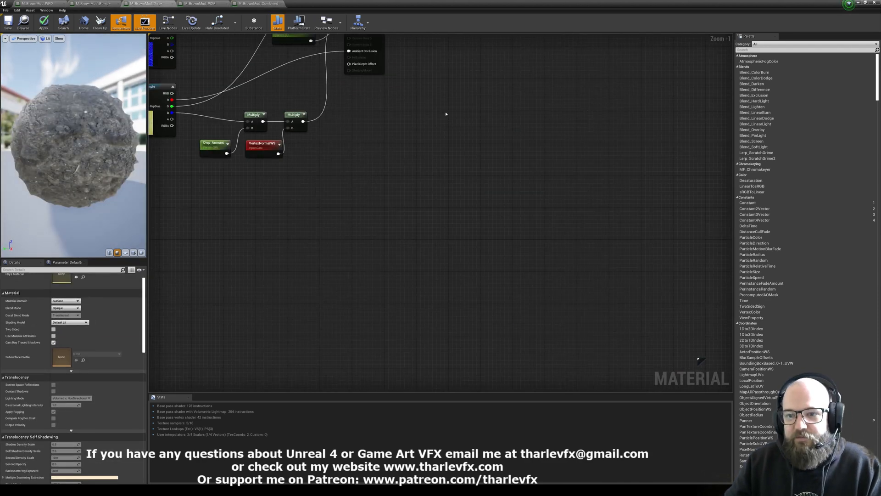
Return to the M_BrownMud_Combined editor framing the parallax occlusion mapping section
left_click(257, 3)
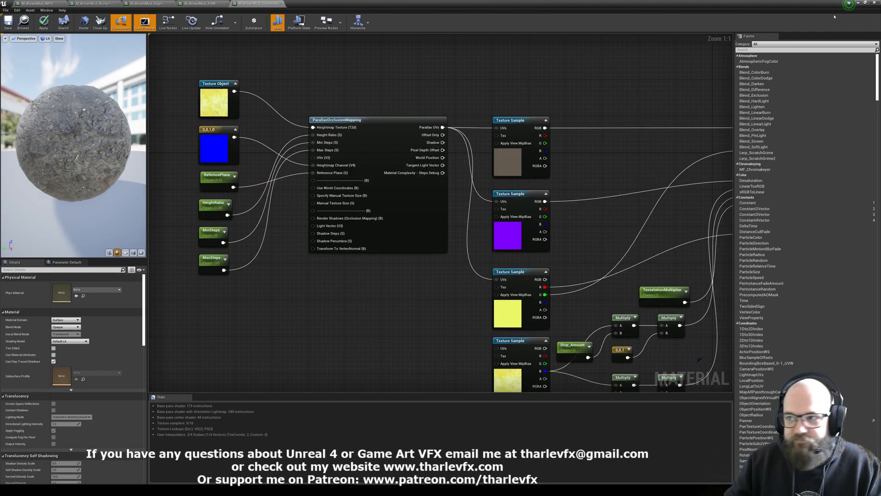